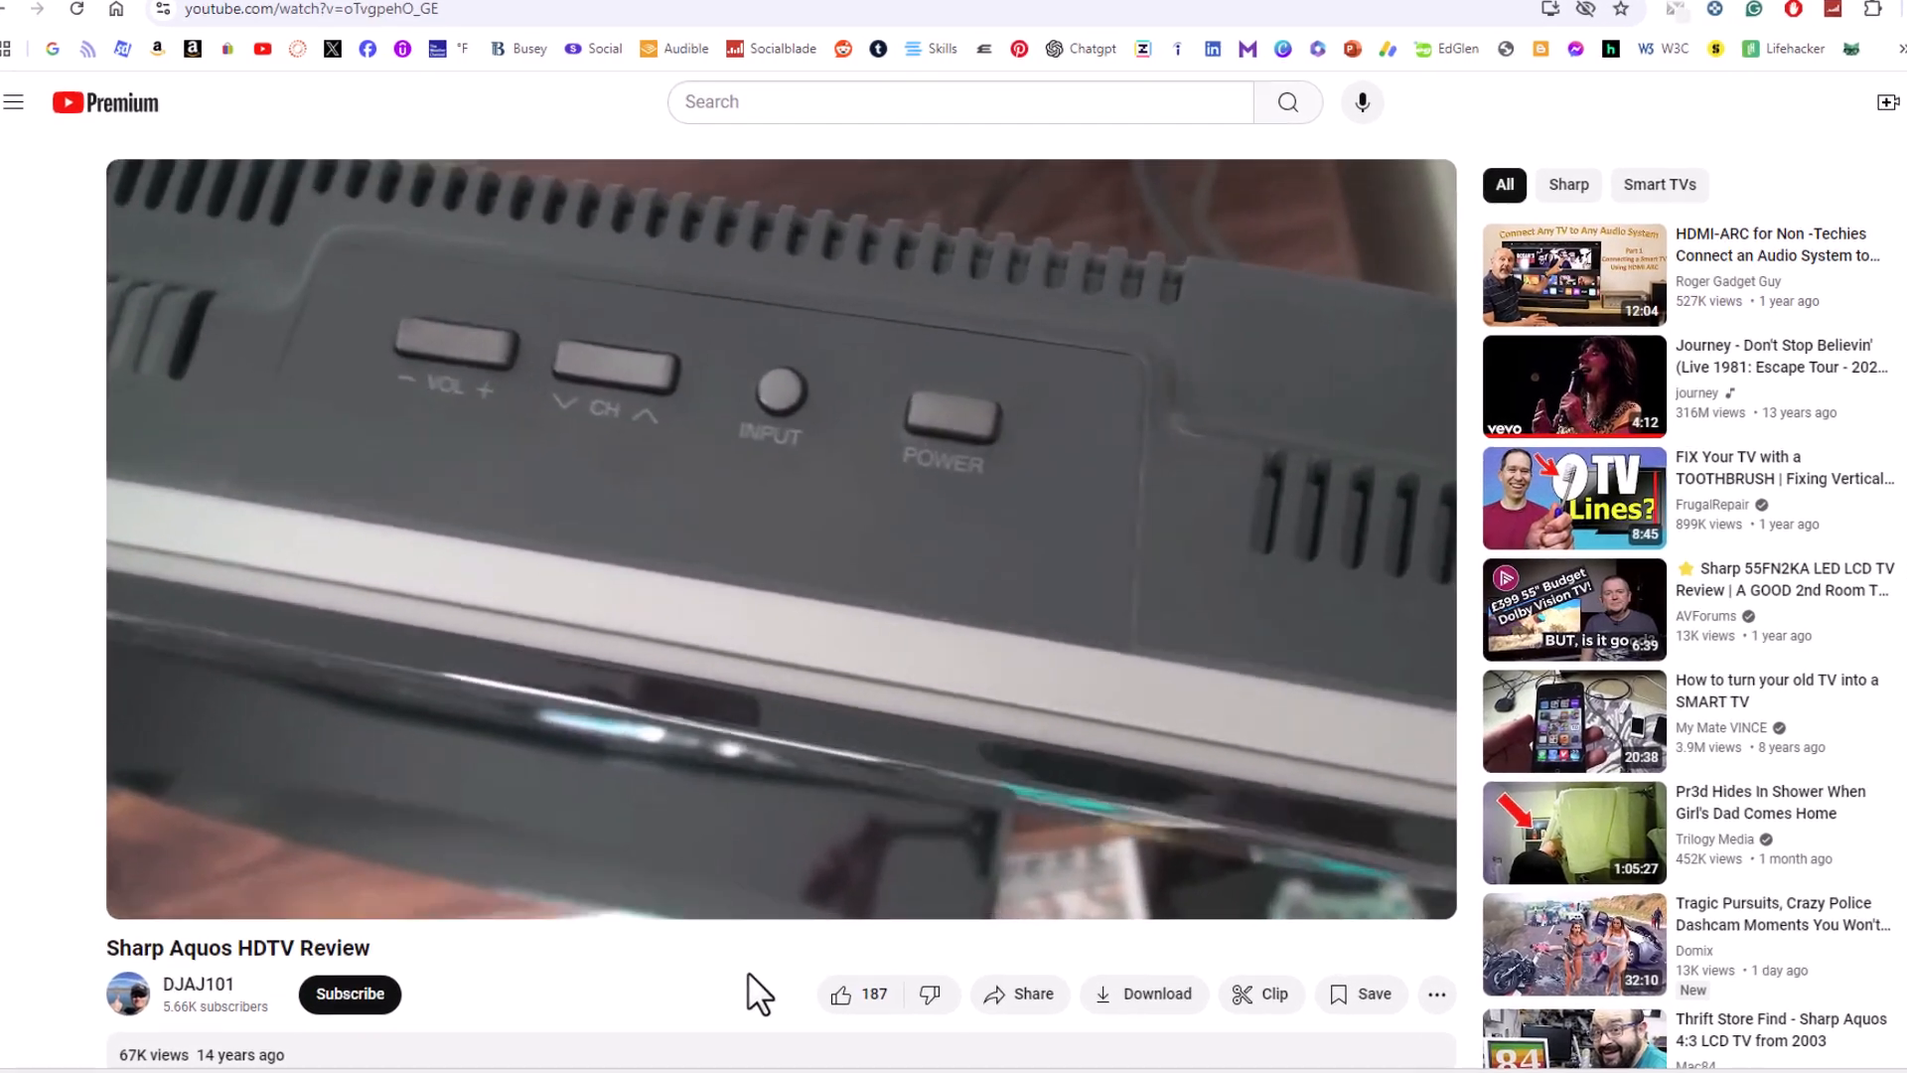
Show the video's Playback speed list in Settings, with Normal currently selected
scroll(down, 3)
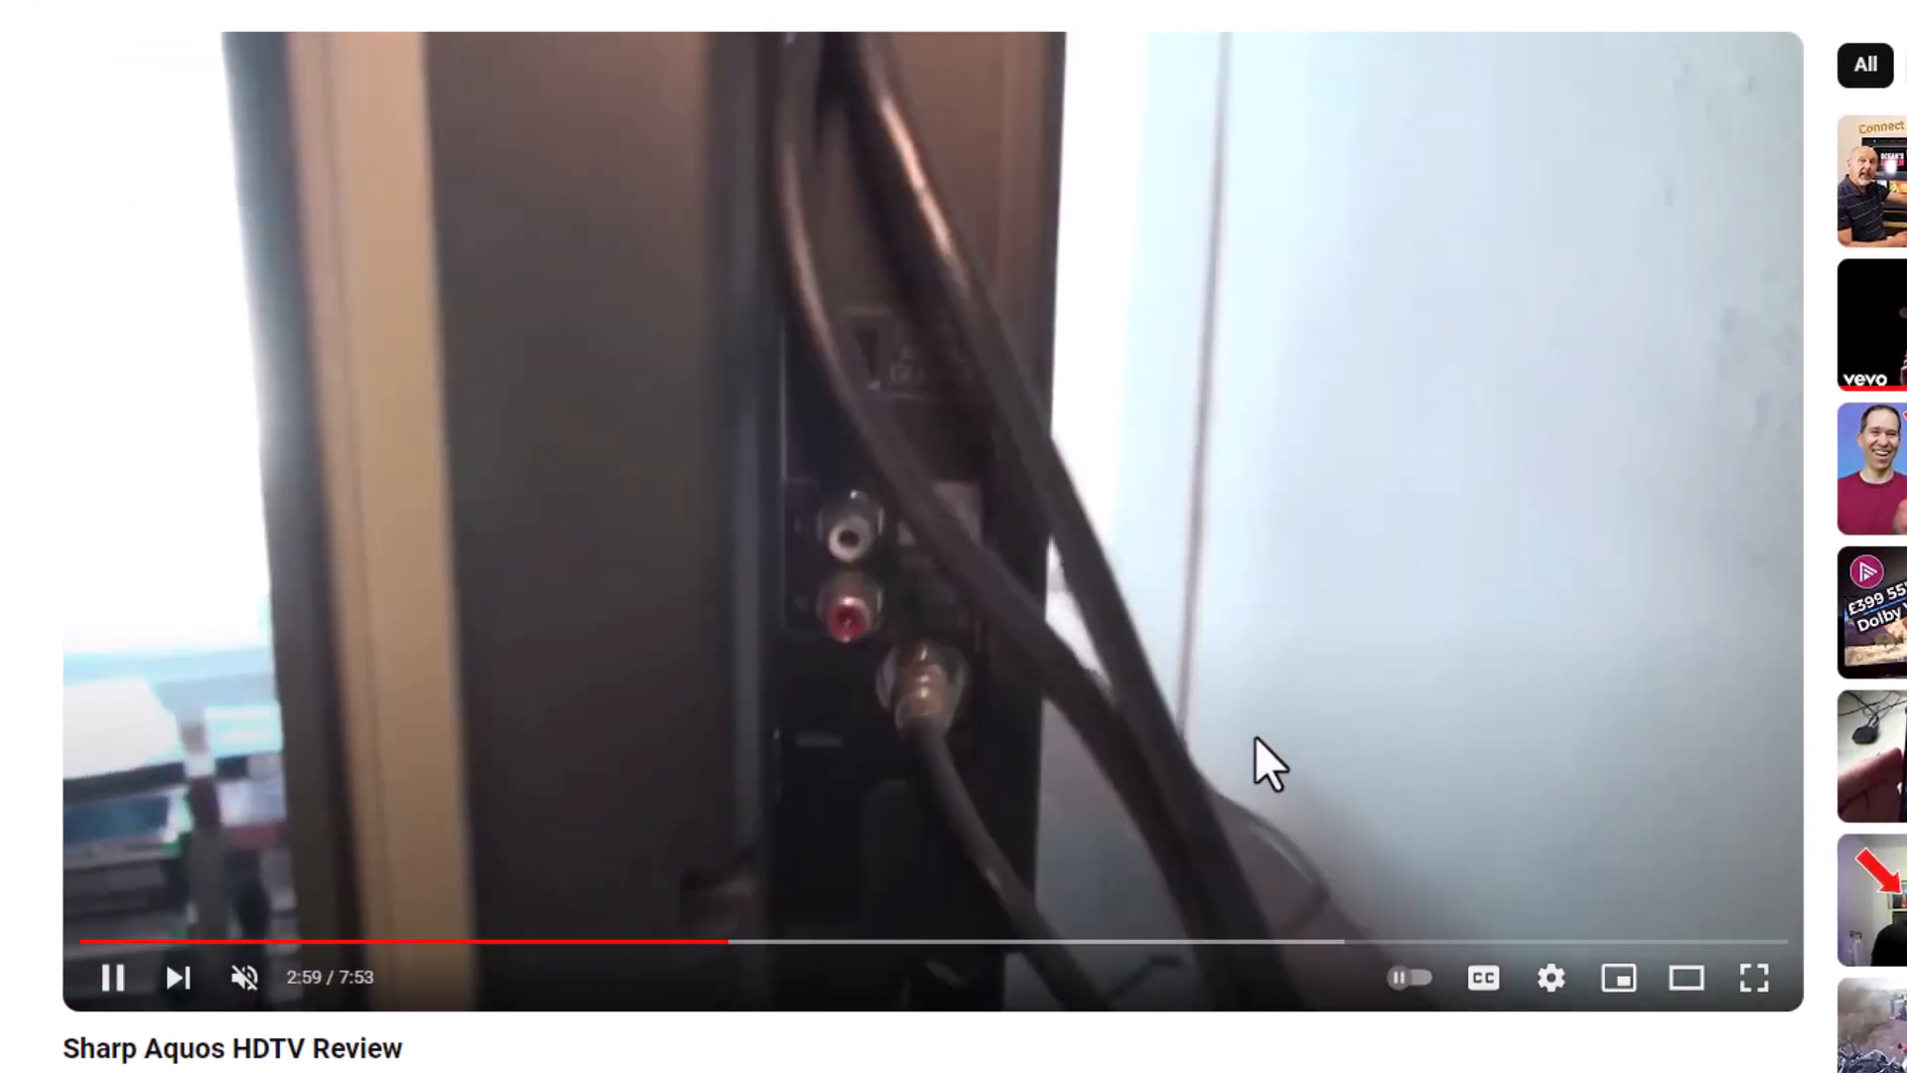
click(1550, 976)
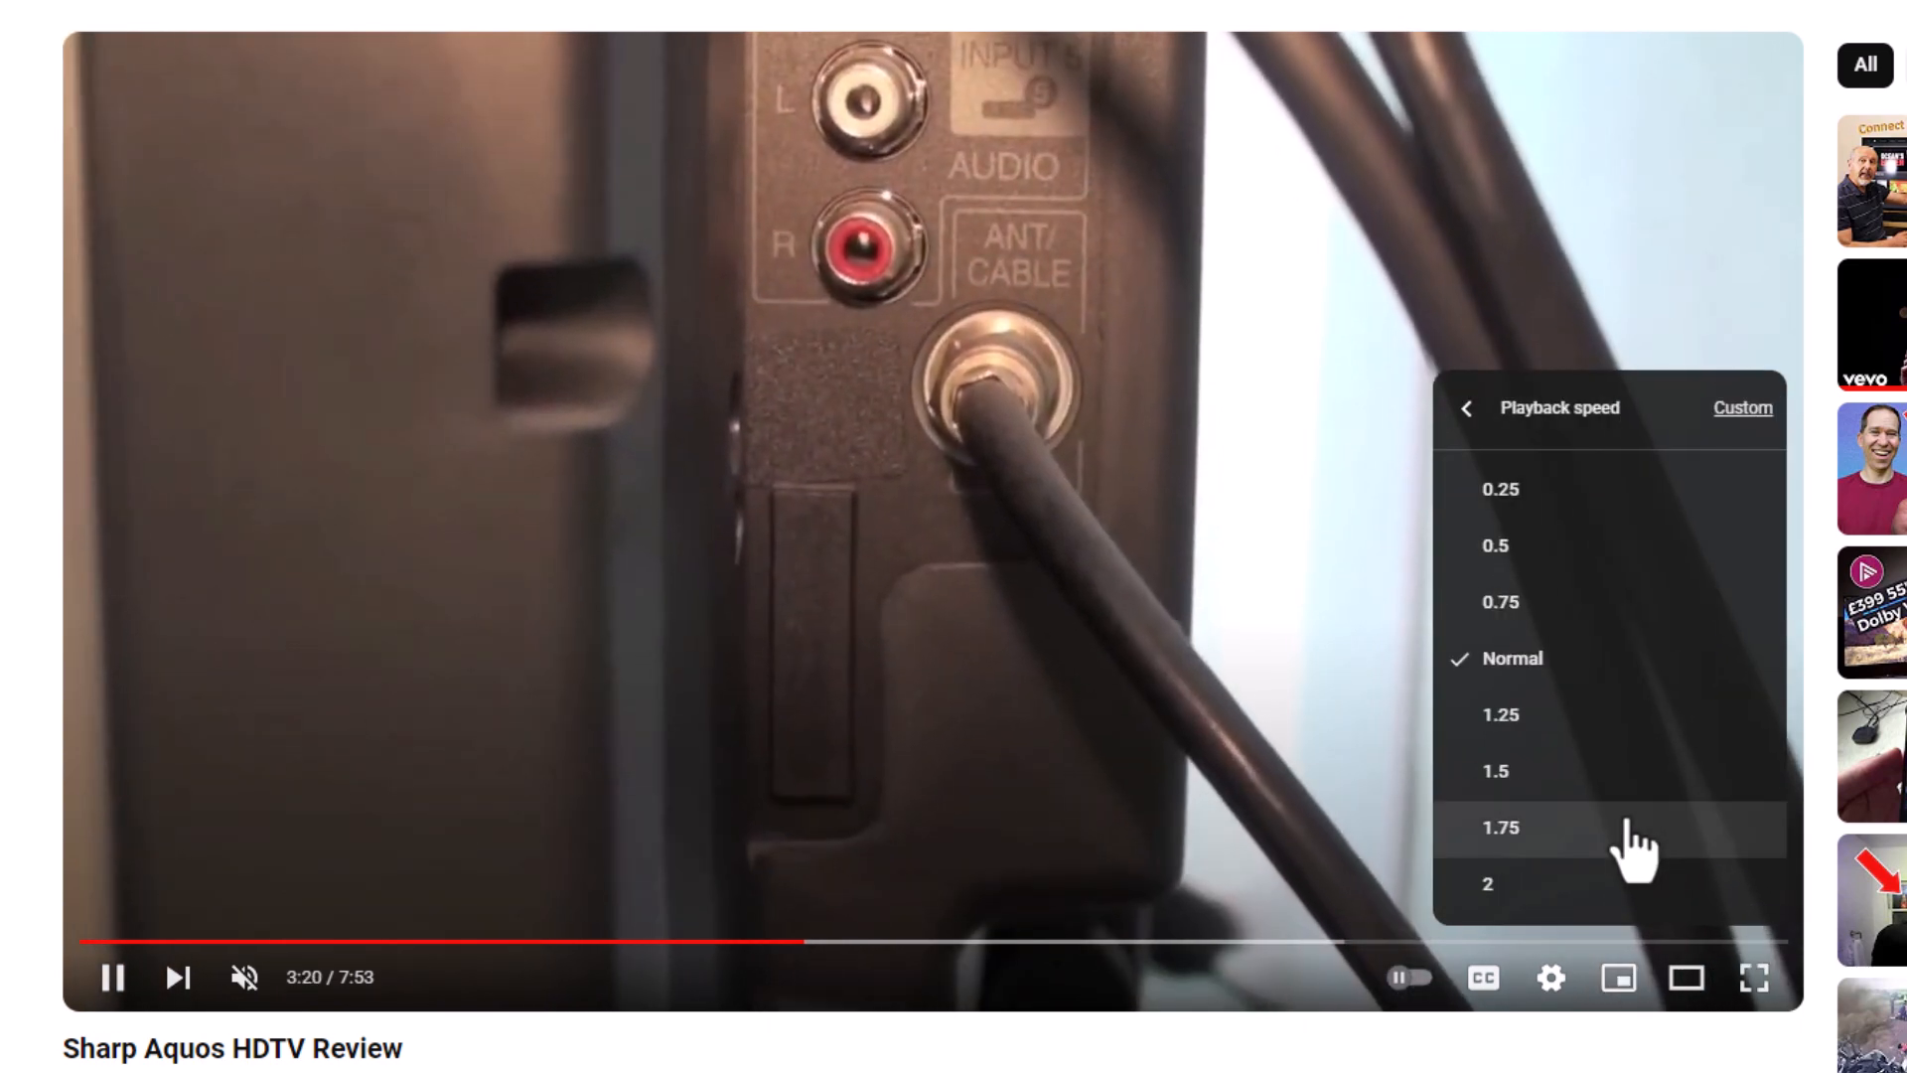